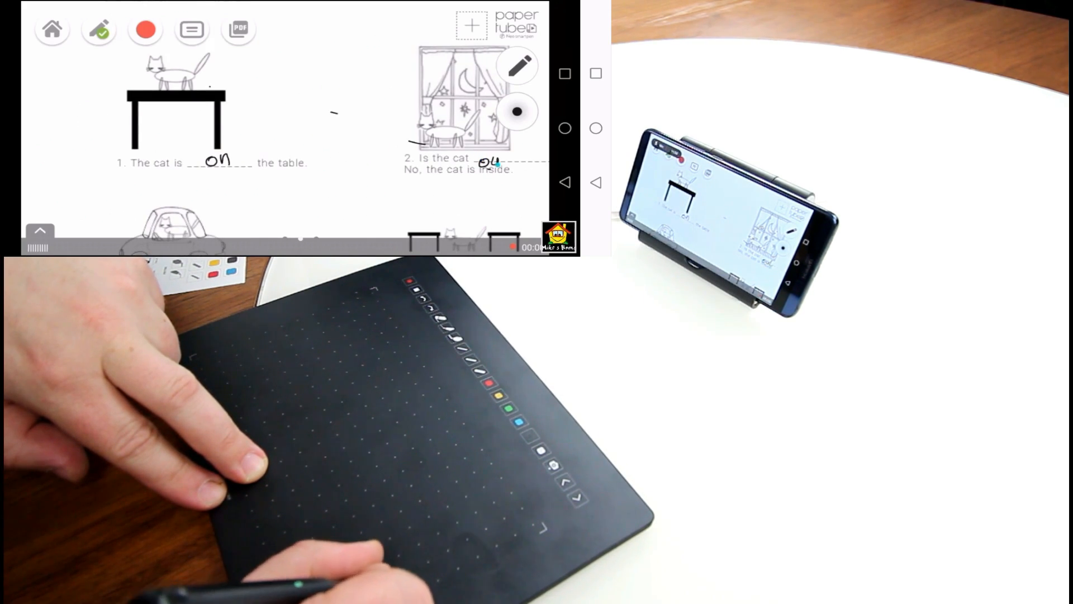
Handwrite 'outside' on question 2's blank line with the pen tablet
type("outsi")
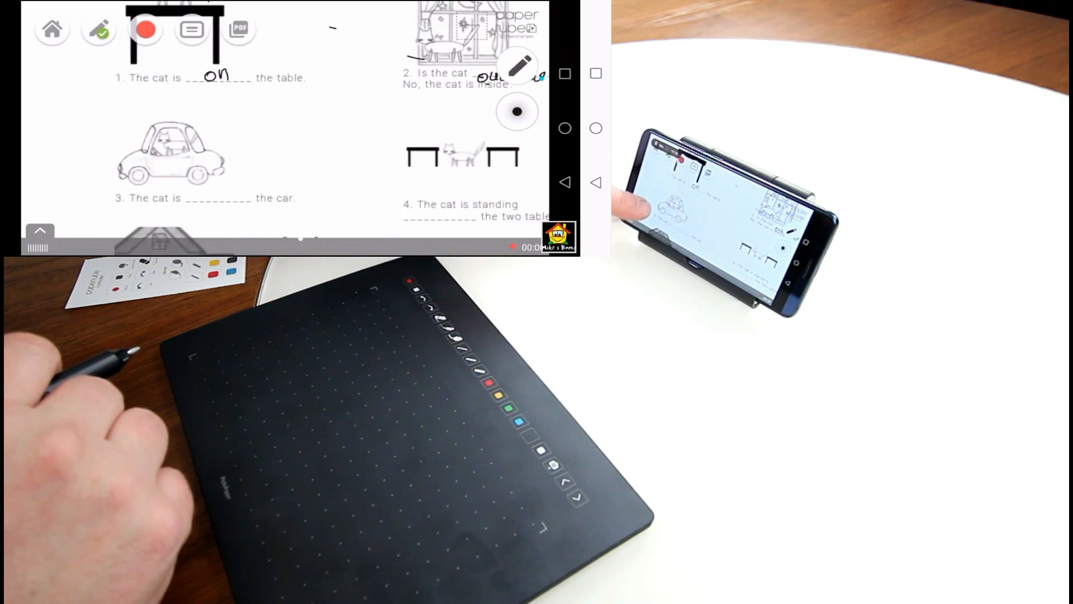
Scroll down to question 3 and handwrite 'in' on its blank line
scroll("down", 3)
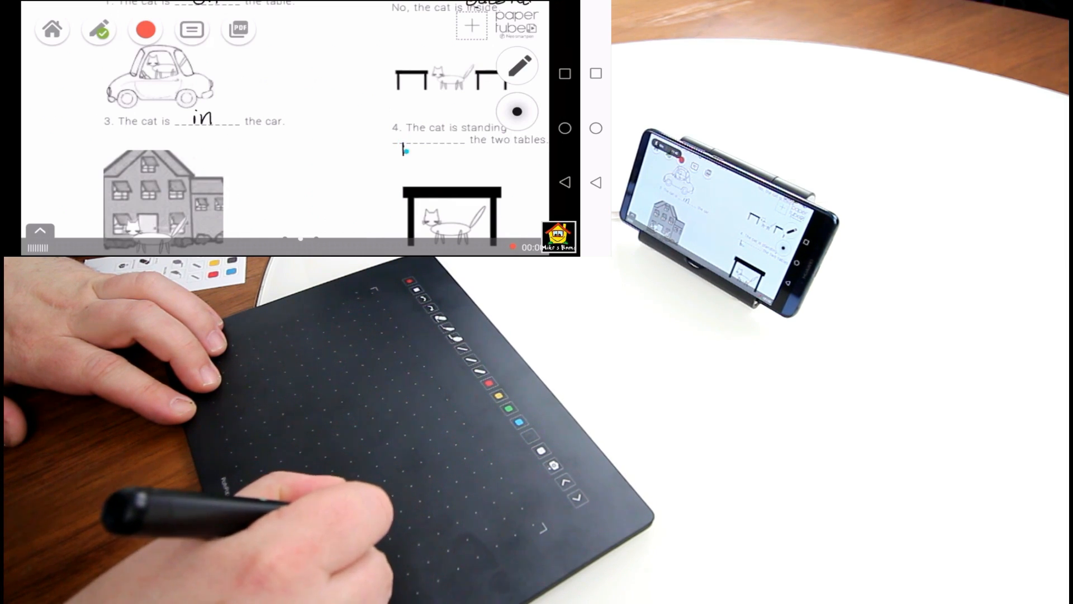
Handwrite 'between' under question 4 and scroll the page
left_click_drag(397, 149, 435, 152)
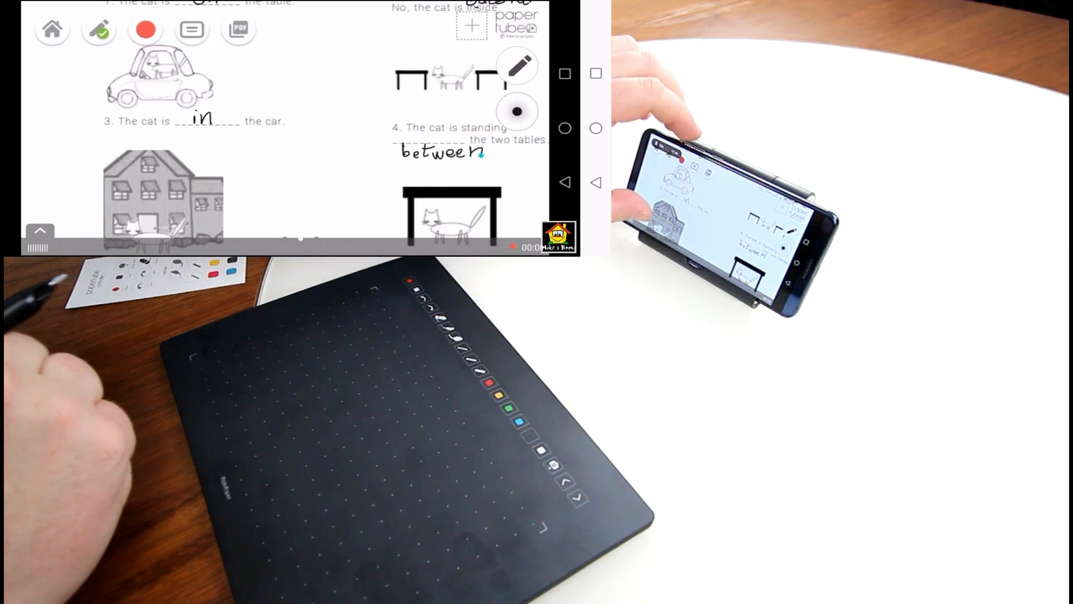
scroll("down", 3)
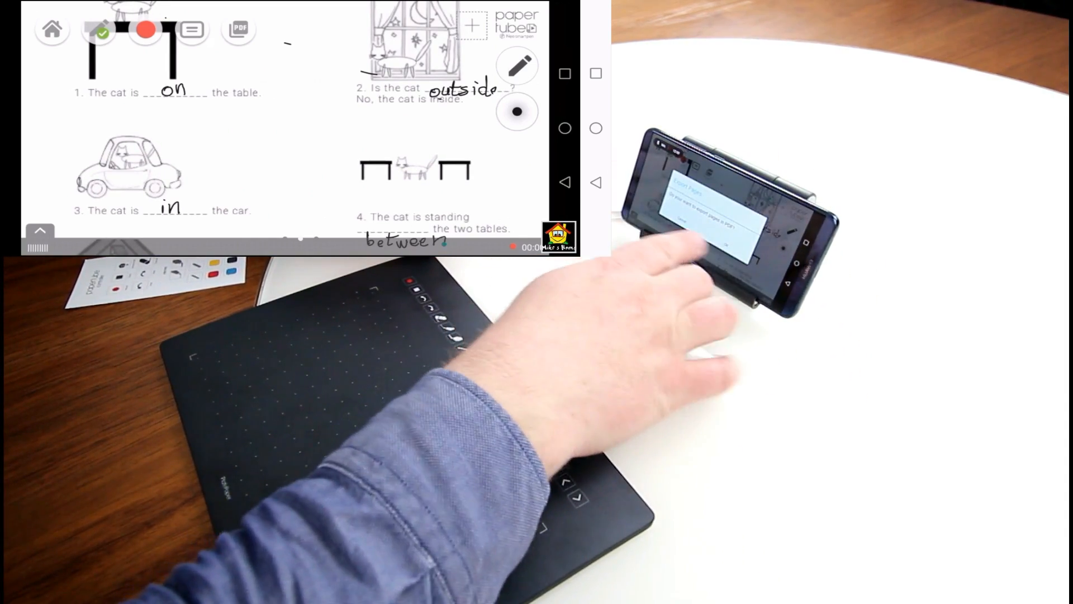
Export the worksheet pages as PDF and confirm to reach the share sheet
left_click(239, 29)
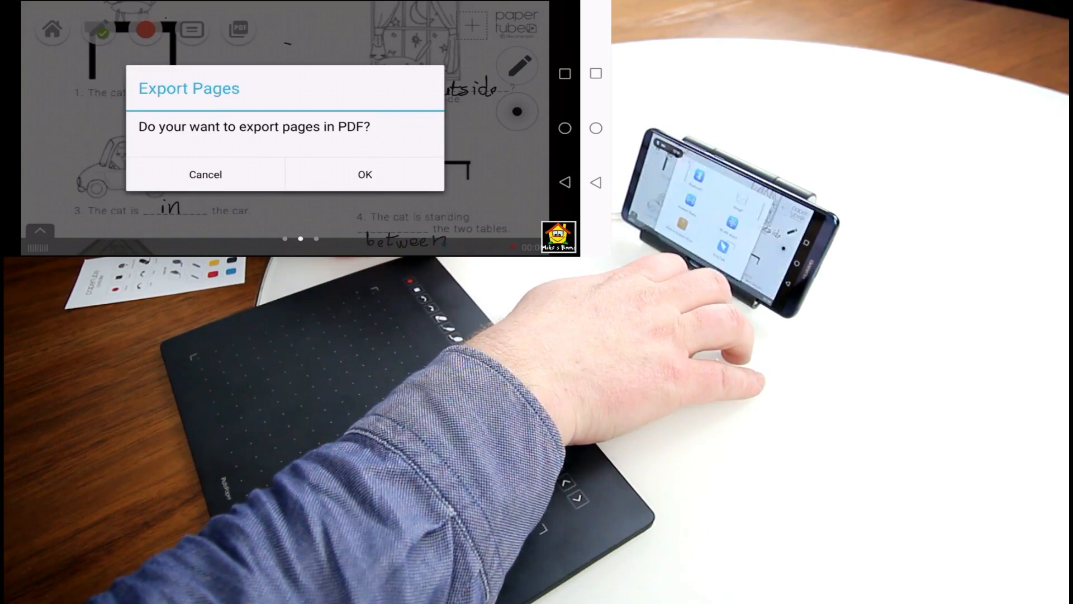
left_click(364, 175)
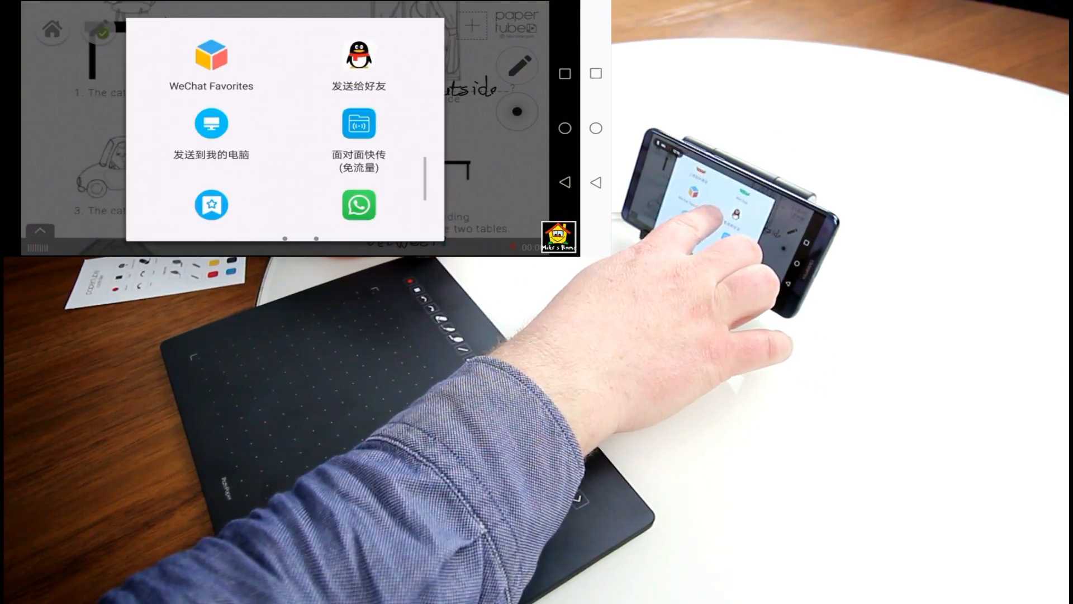
scroll("down", 3)
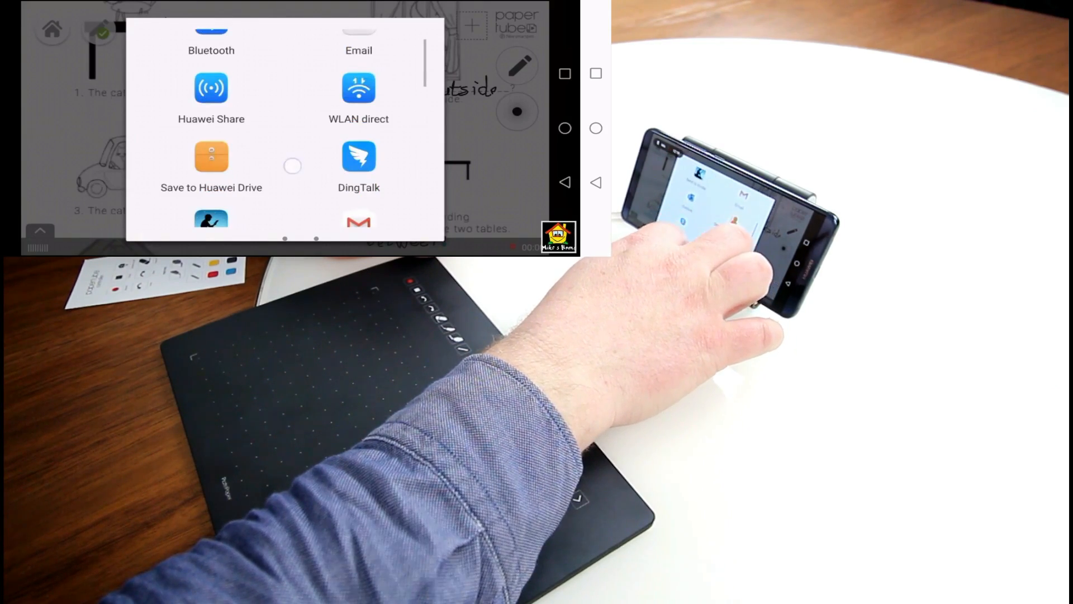
scroll("down", 3)
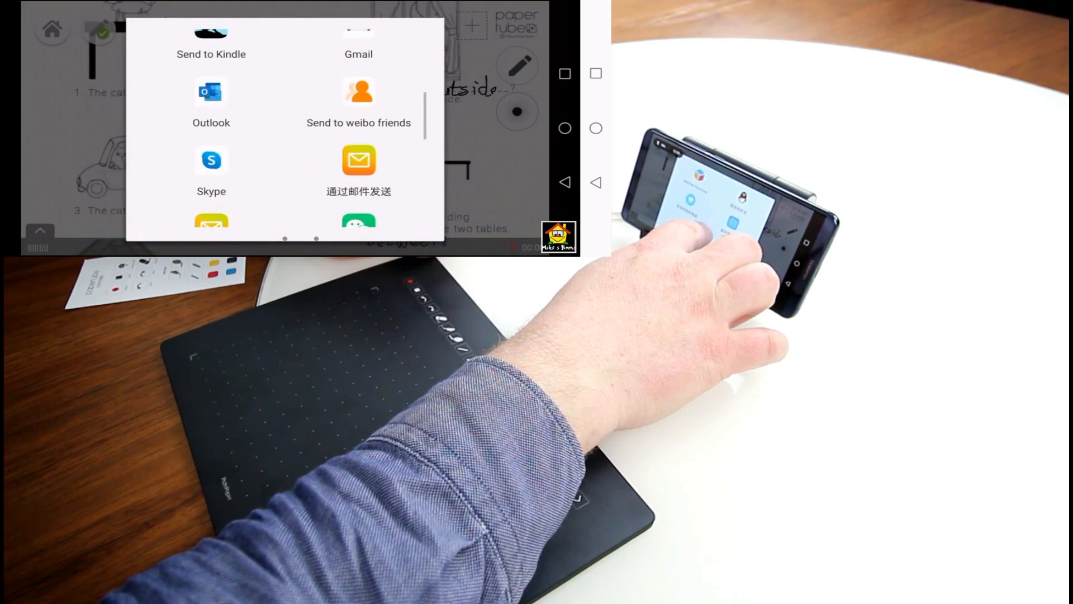
scroll("down", 3)
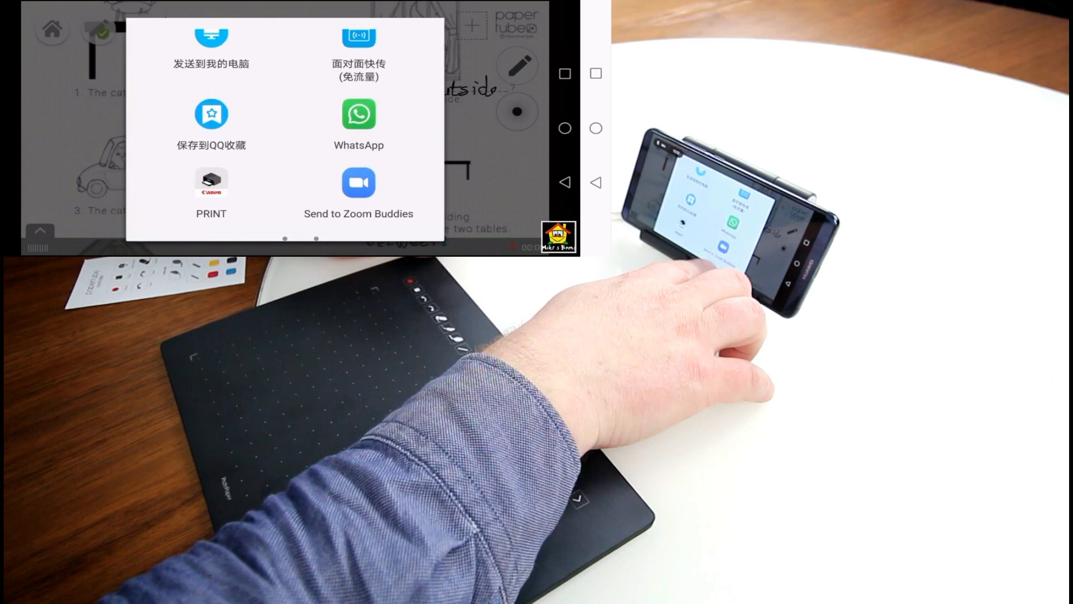